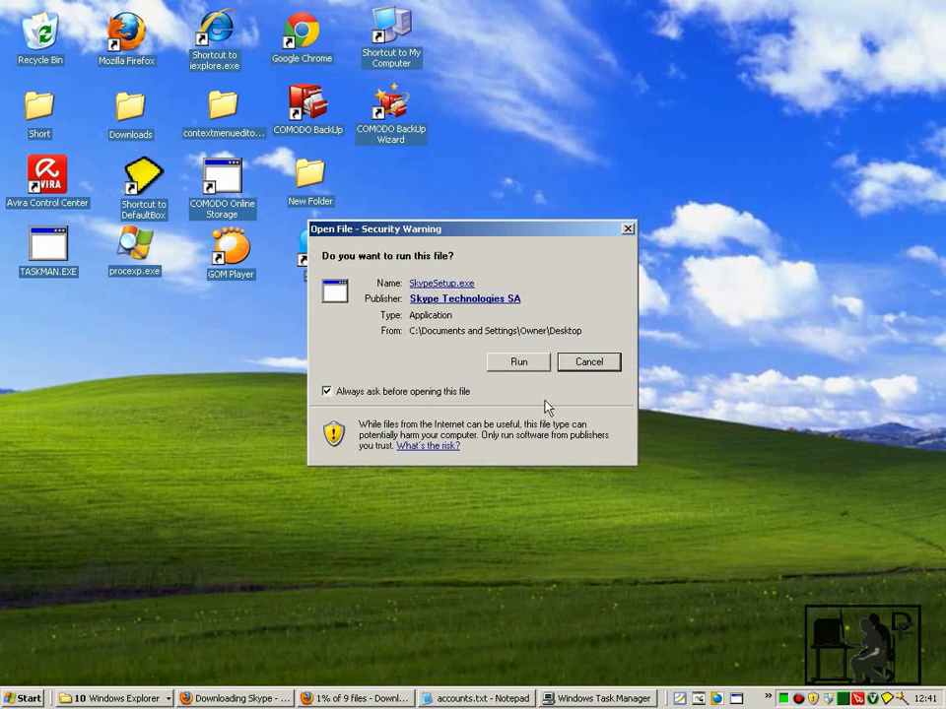
Launch SkypeSetup.exe from the desktop after dismissing the security warning.
left_click(519, 363)
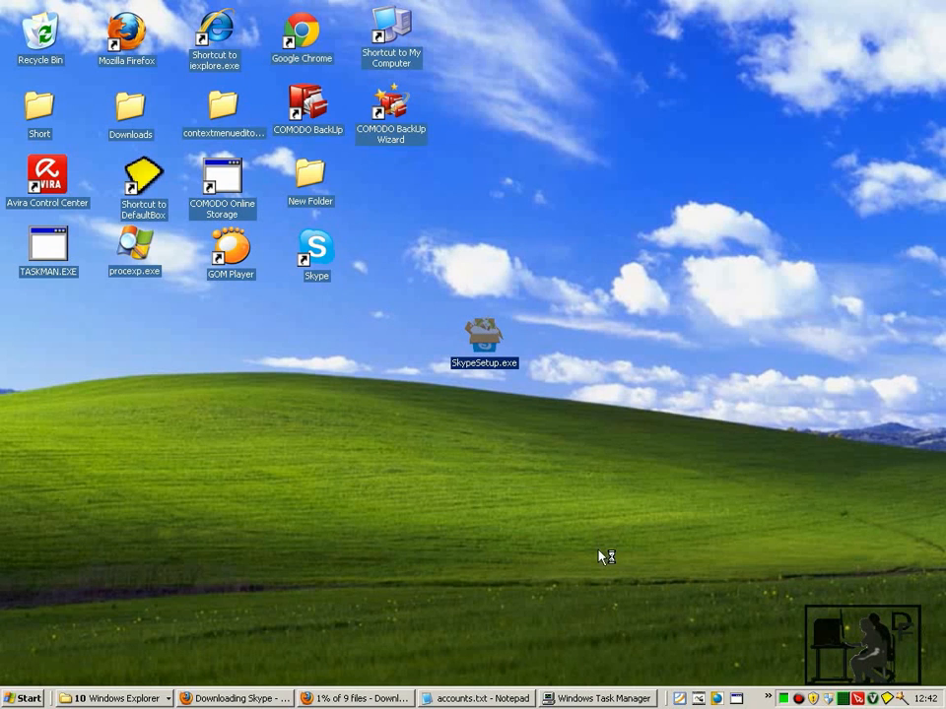
double_click(481, 333)
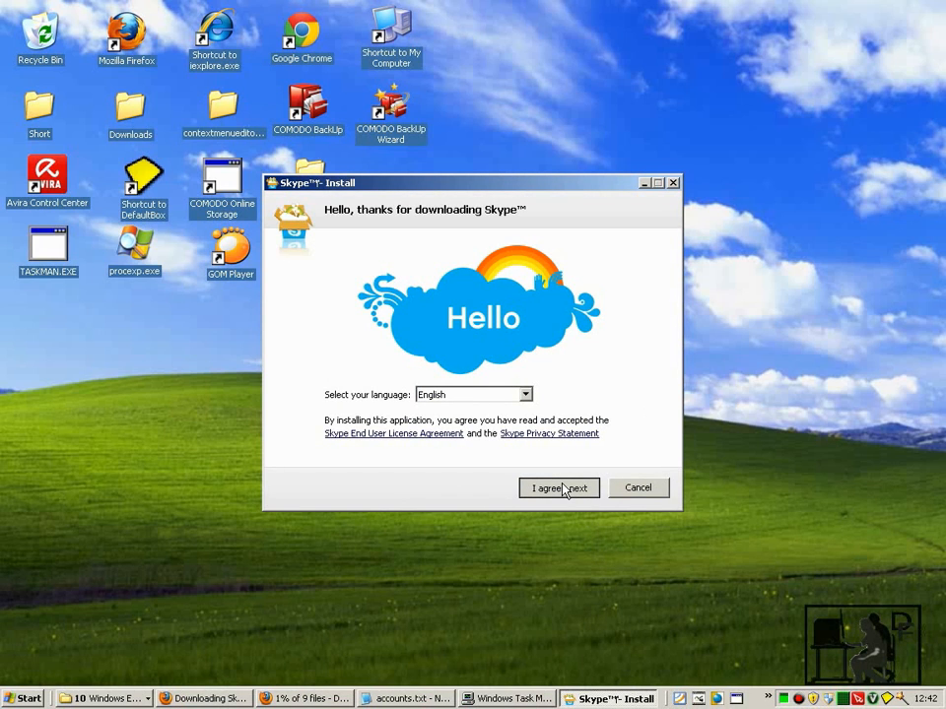
left_click(560, 489)
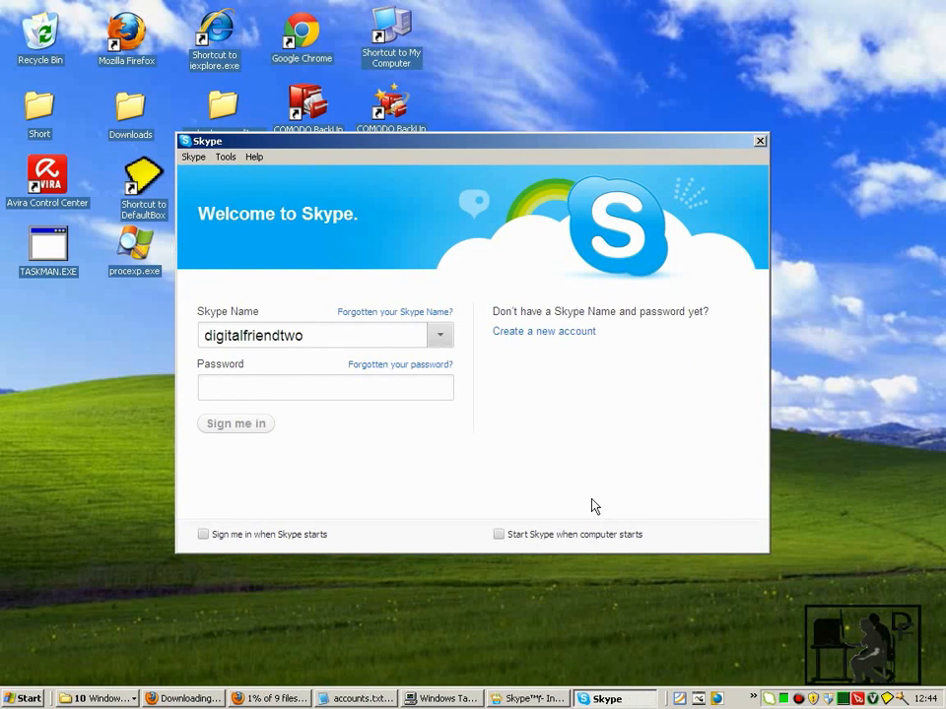
left_click(326, 386)
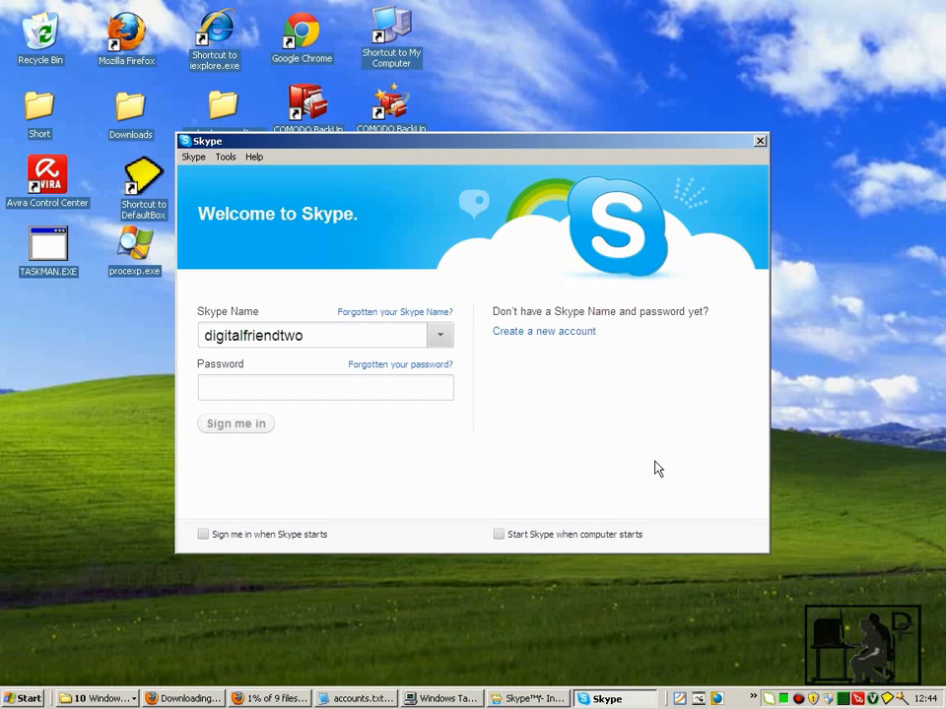
mouse_move(725, 148)
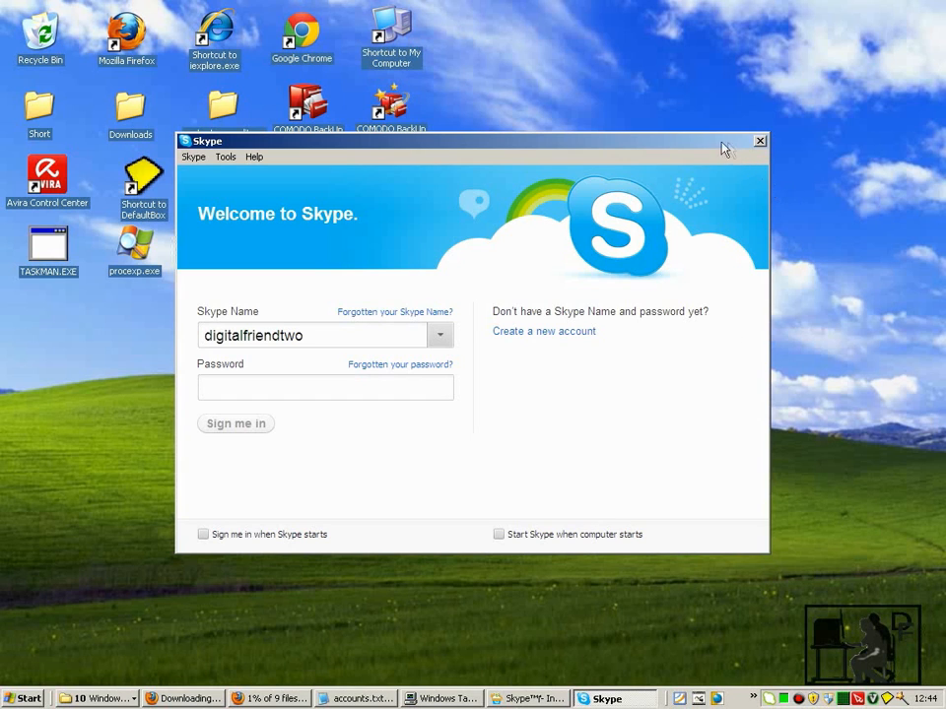